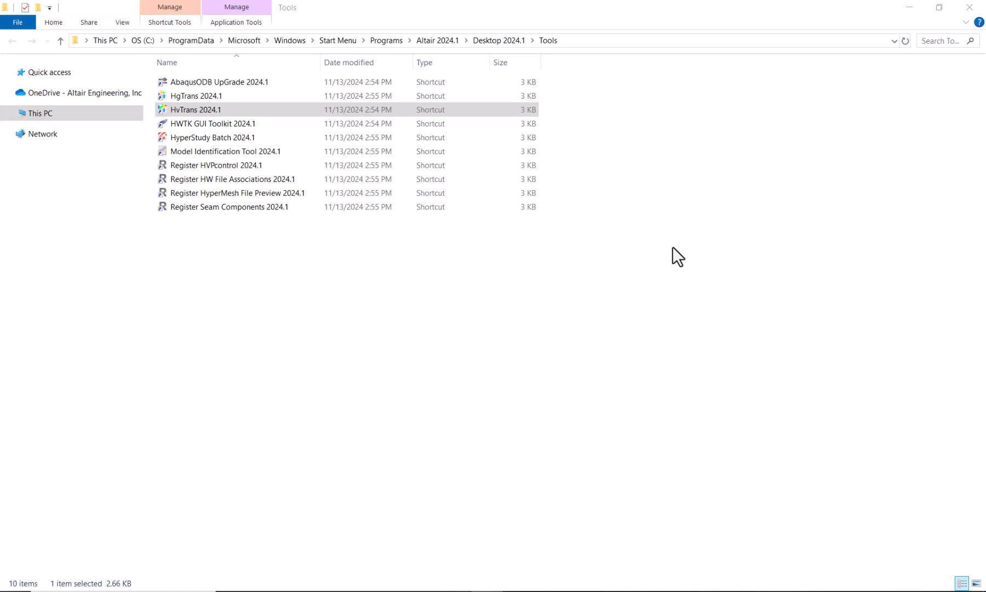
pyautogui.moveTo(666, 256)
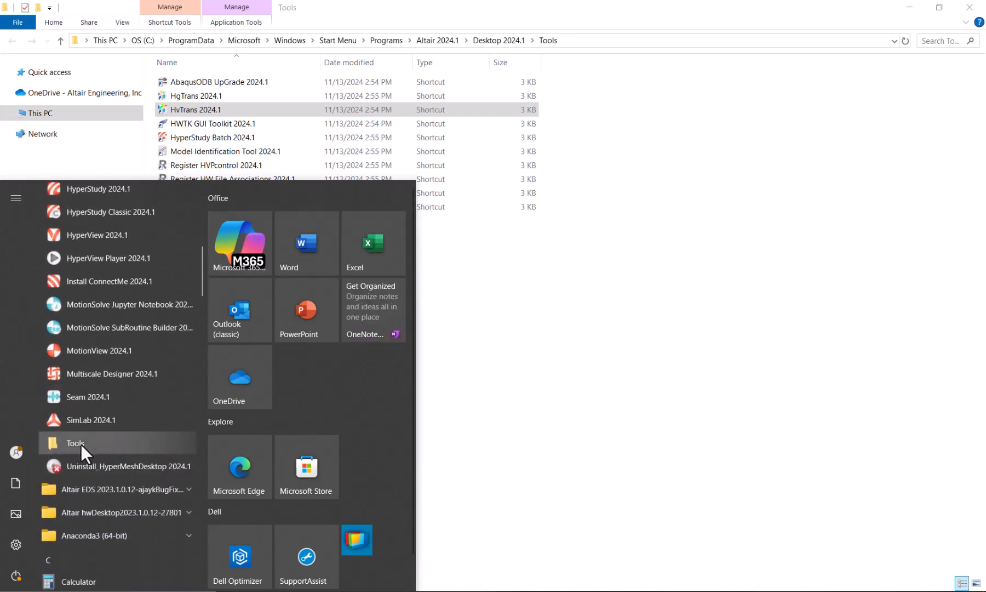
# Launch HvTrans, expand the full form via Subcase..., and open the Select Result File dialog.
pyautogui.doubleClick(196, 109)
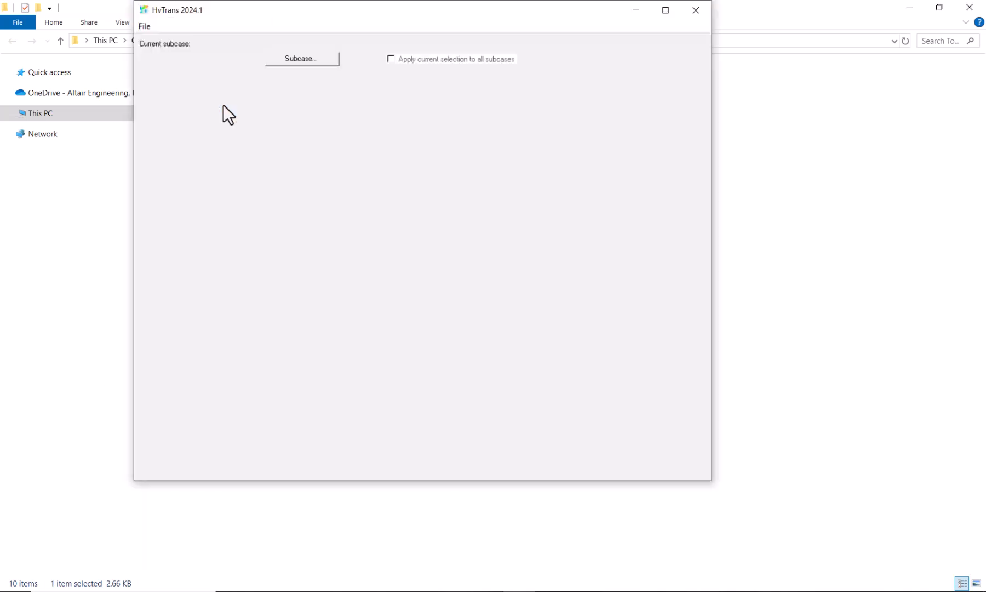
pyautogui.click(301, 58)
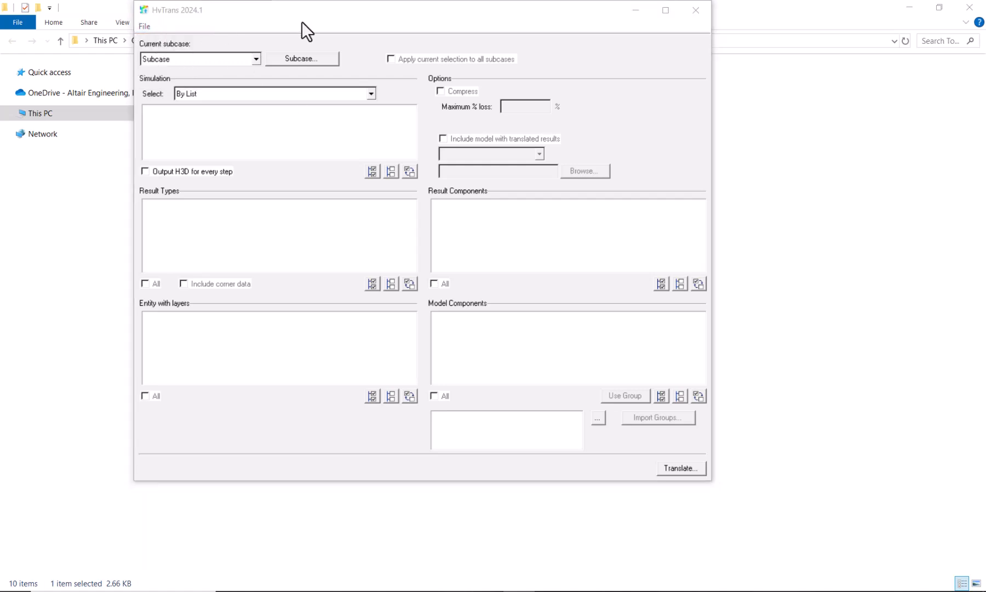
pyautogui.click(585, 170)
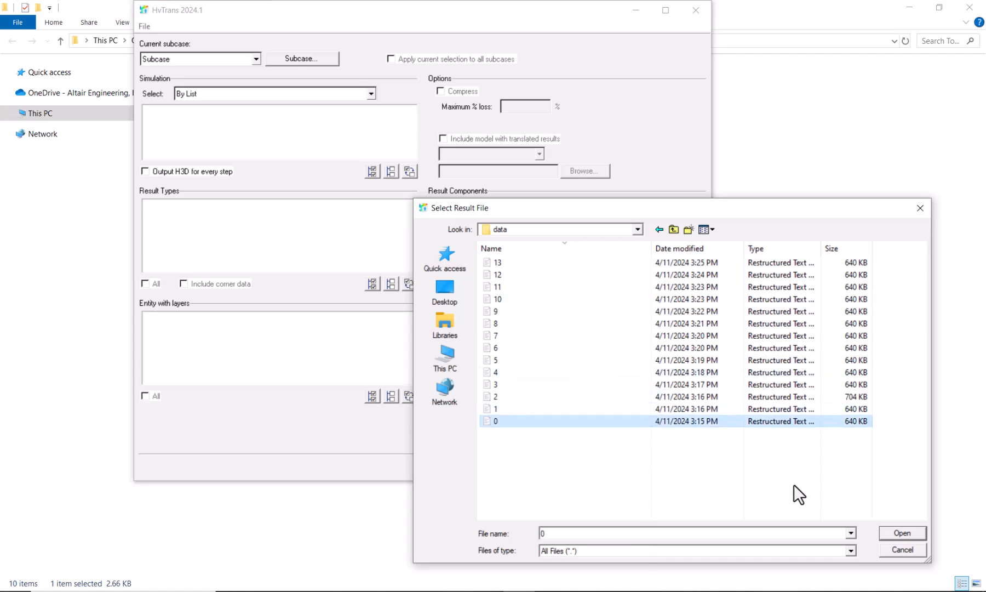
# Load 0.rst, then toggle the Acceleration and Applied Force result types off and on.
pyautogui.click(903, 533)
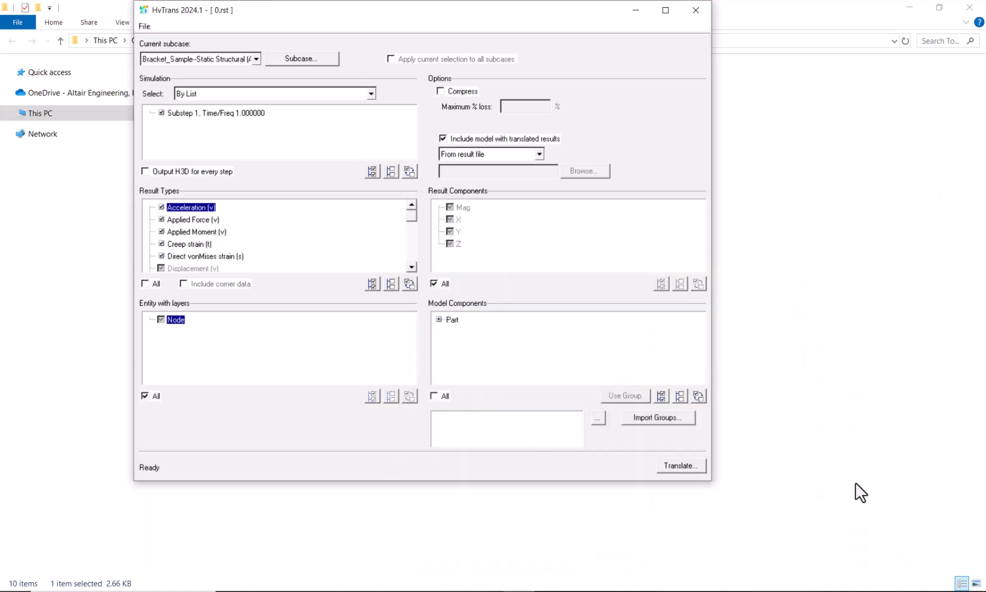
pyautogui.moveTo(389, 107)
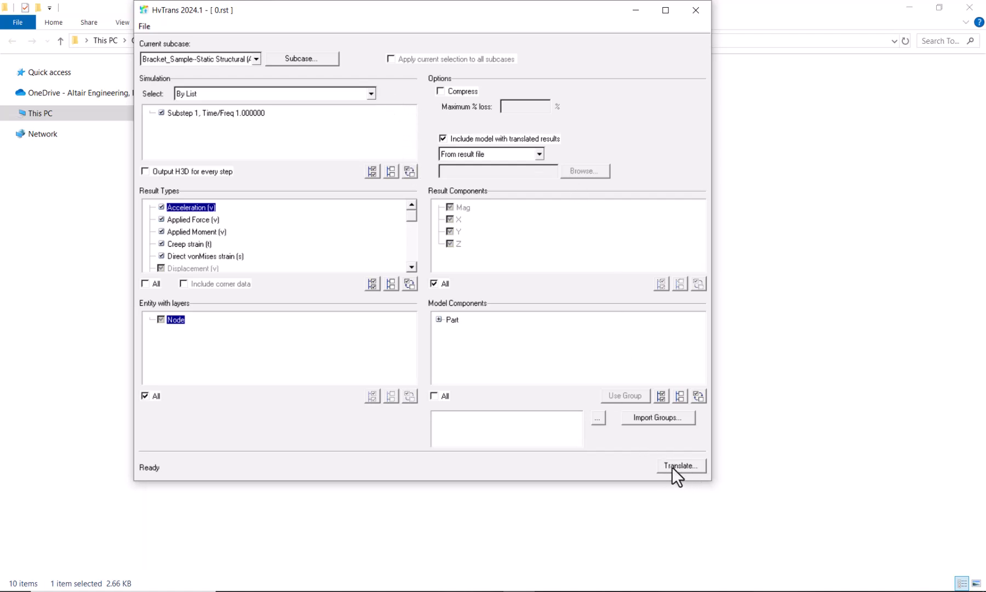
pyautogui.moveTo(236, 136)
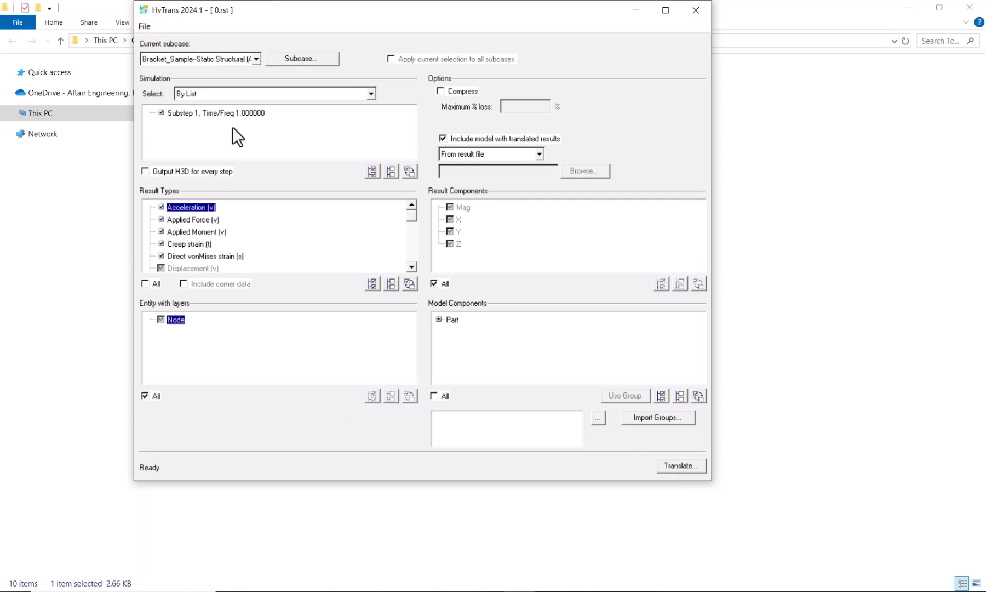
pyautogui.moveTo(224, 146)
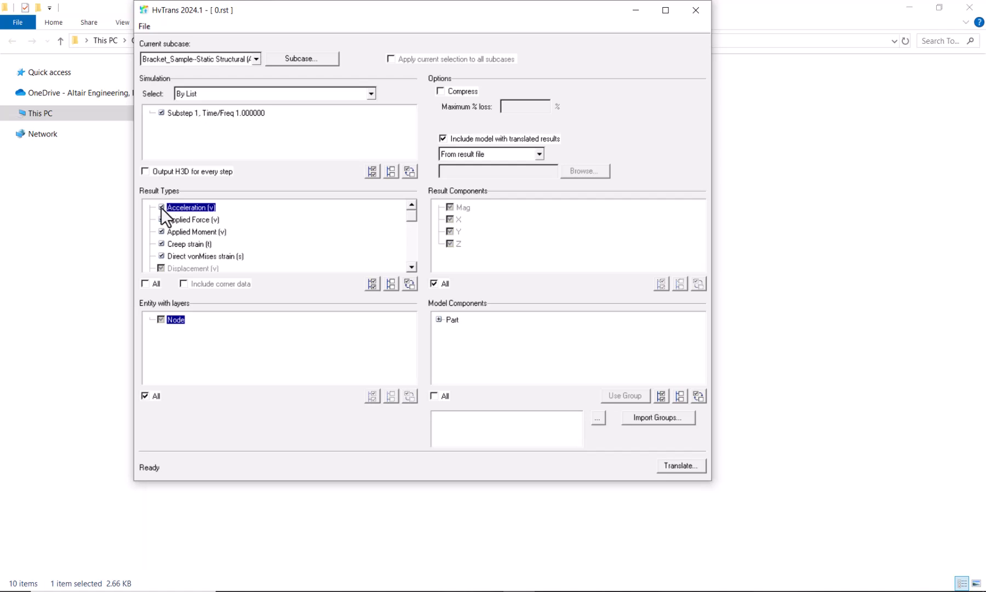
pyautogui.click(195, 231)
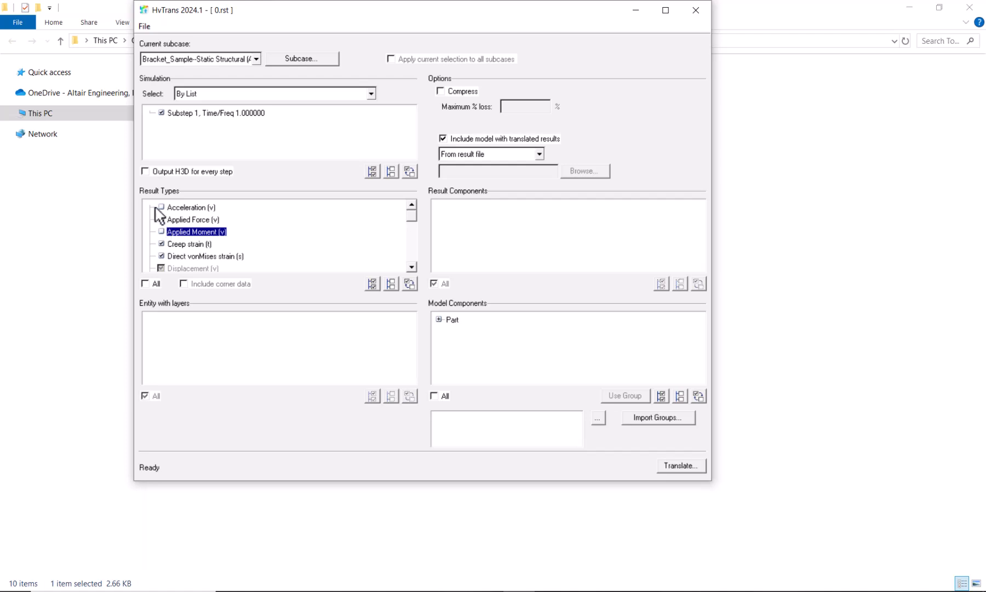
pyautogui.click(190, 207)
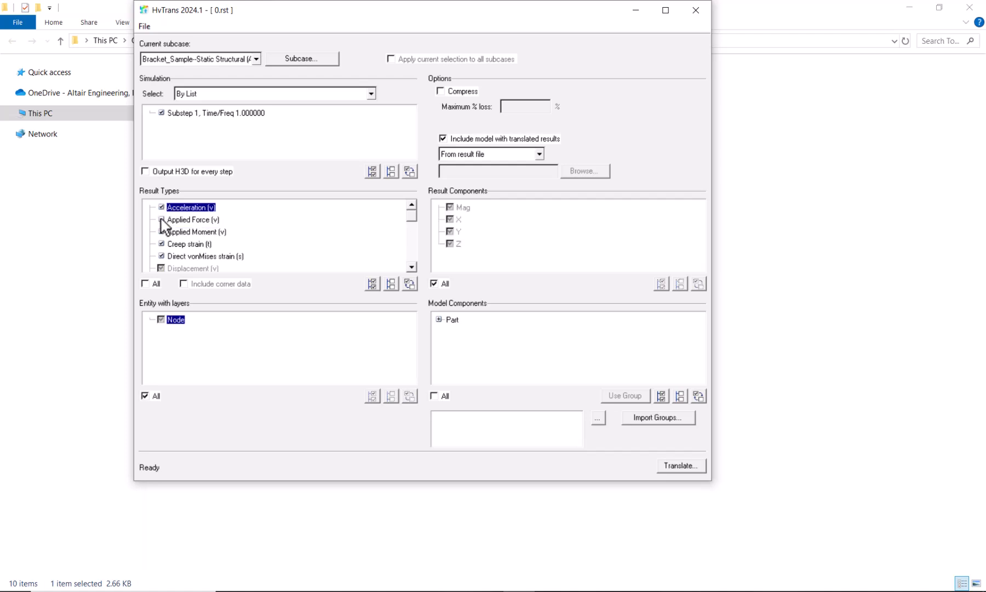
pyautogui.click(191, 232)
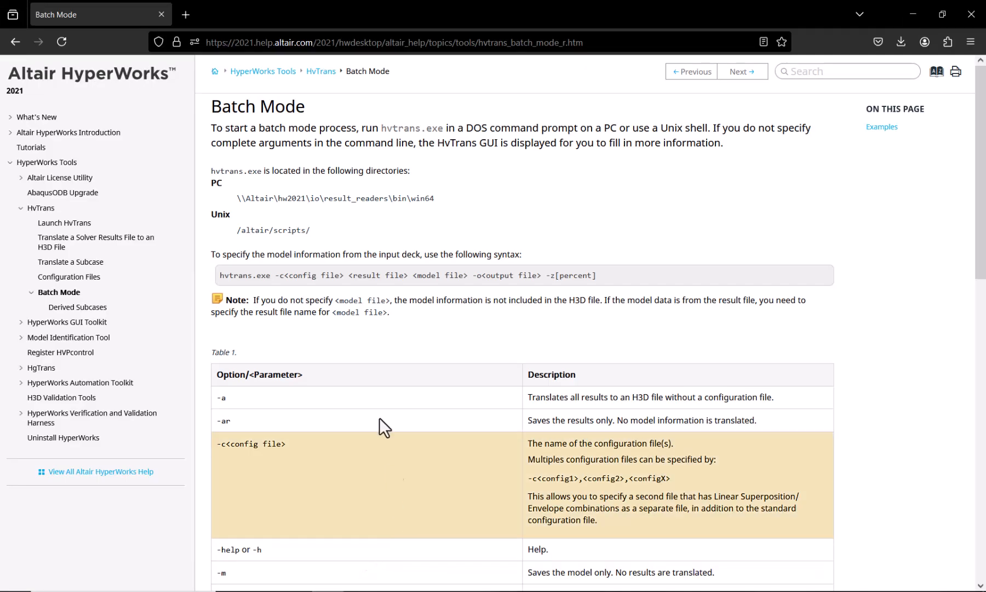
pyautogui.moveTo(510, 118)
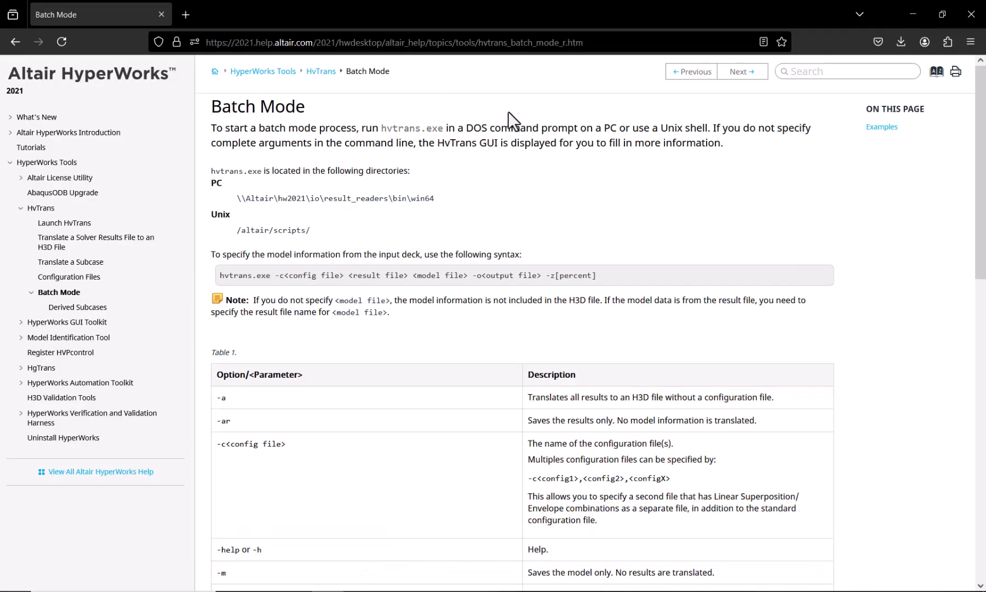
pyautogui.moveTo(350, 290)
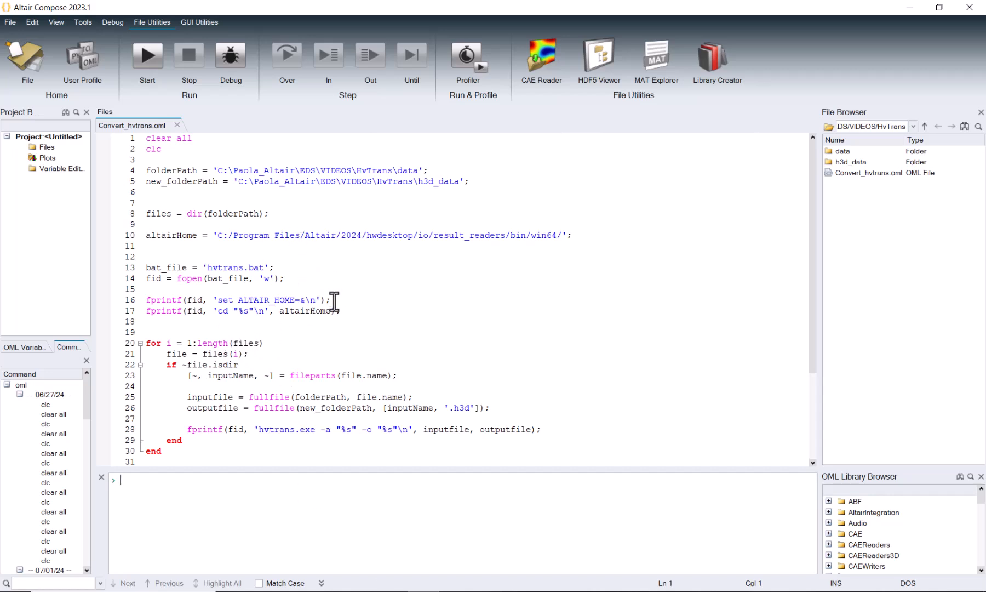
pyautogui.moveTo(425, 304)
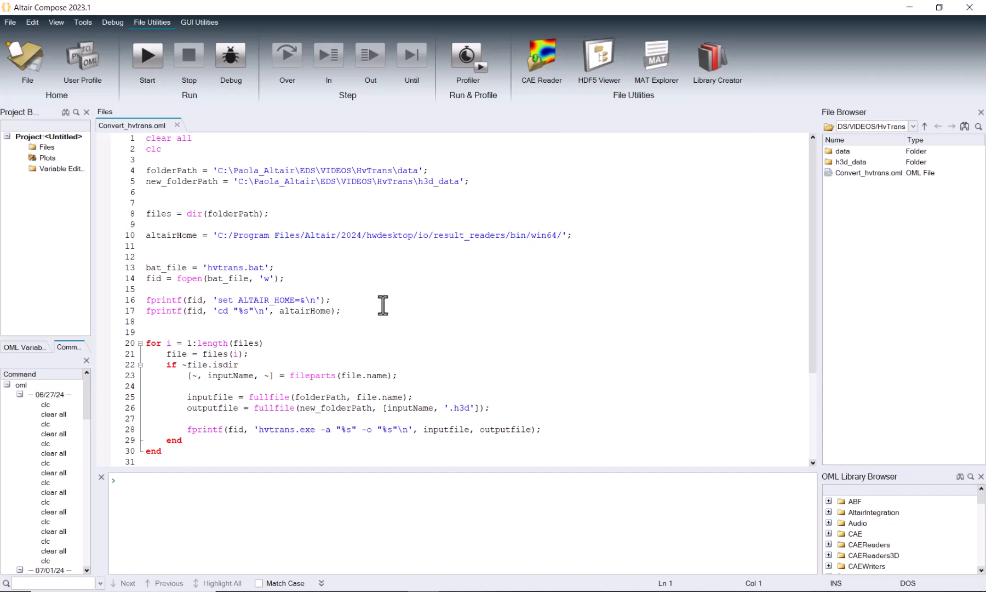
pyautogui.moveTo(365, 298)
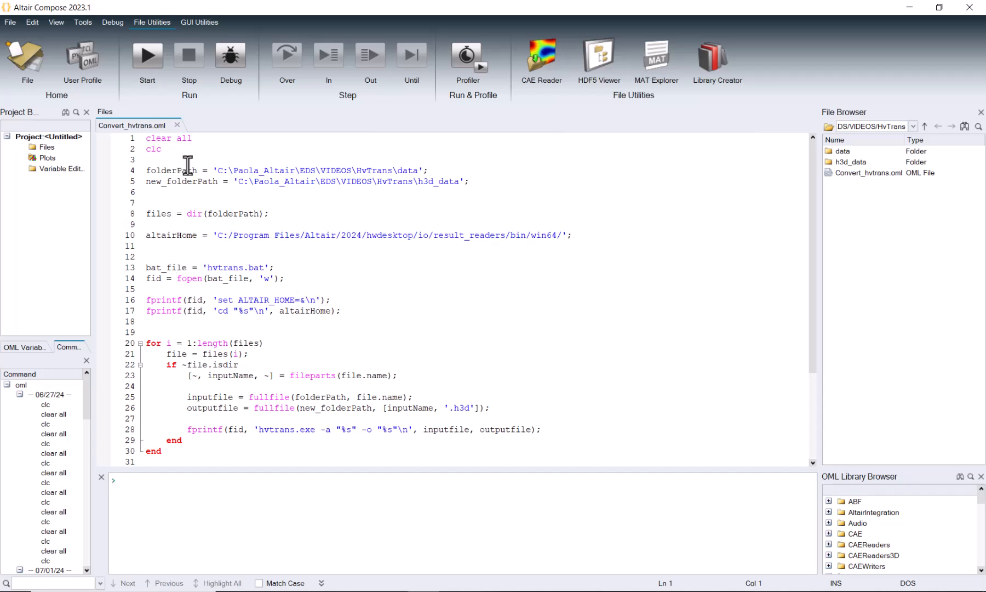
# Run Convert_hvtrans.oml in Compose to batch-convert the .rst files to .h3d.
pyautogui.click(147, 55)
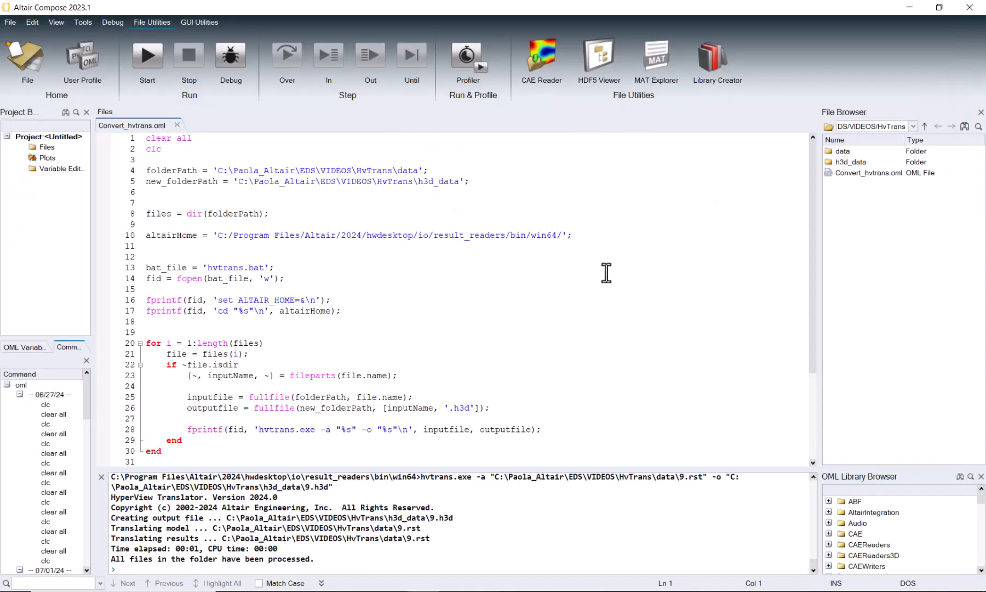
pyautogui.moveTo(130, 559)
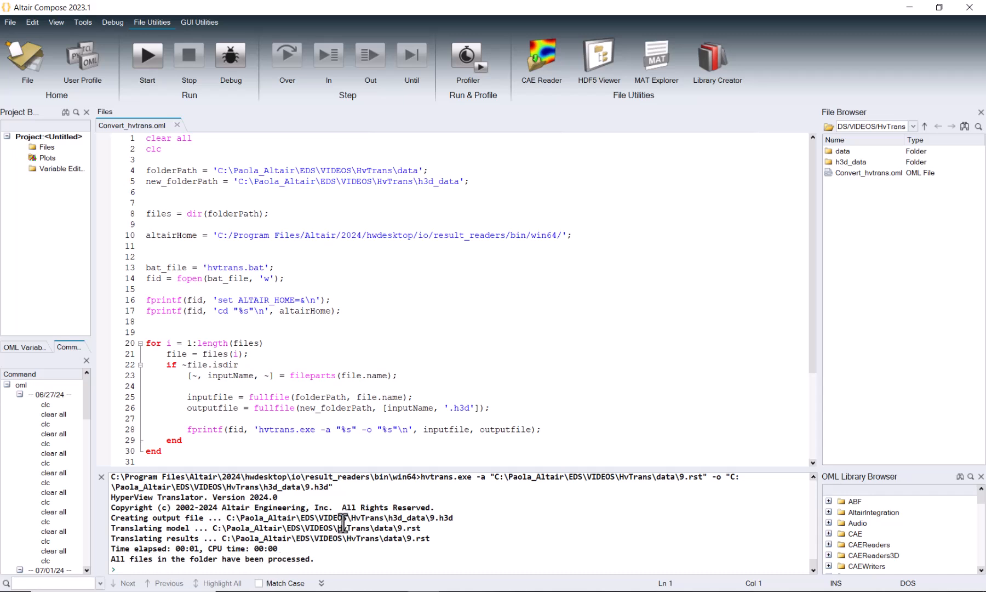
pyautogui.moveTo(250, 381)
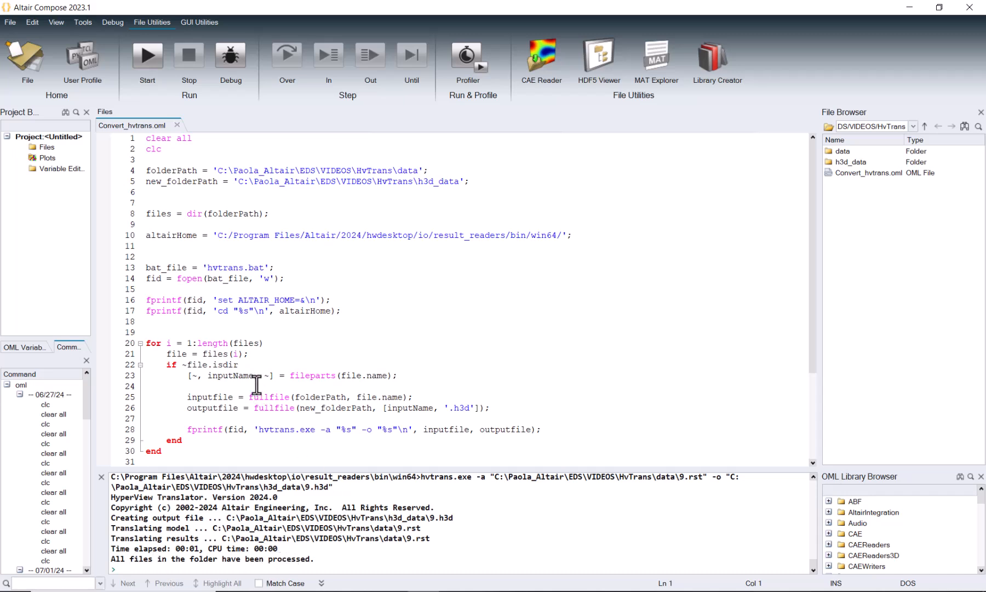
pyautogui.moveTo(396, 408)
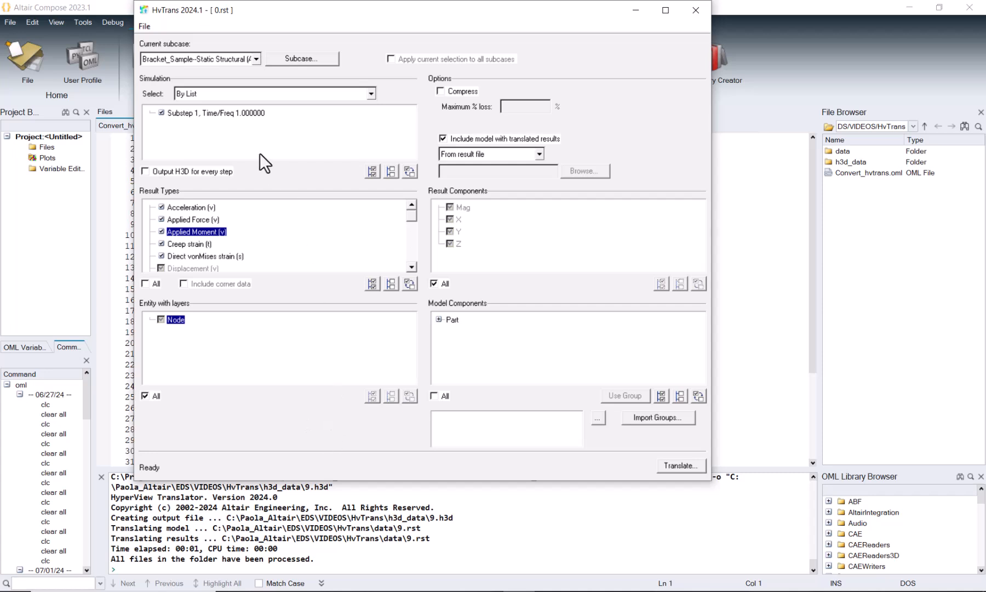
pyautogui.moveTo(174, 217)
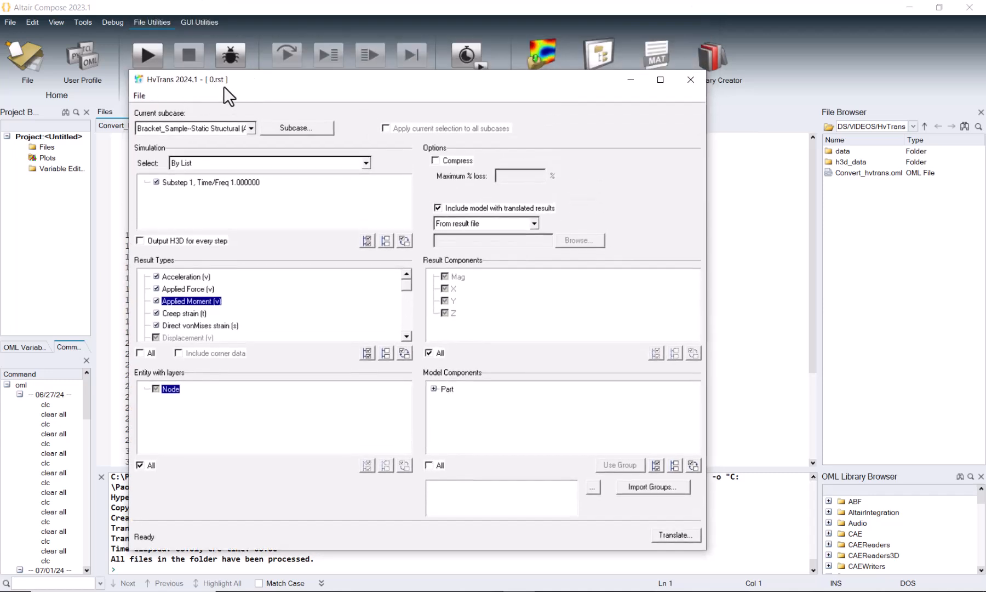
# Bring the 0.rst HvTrans window forward and open its File menu.
pyautogui.click(139, 95)
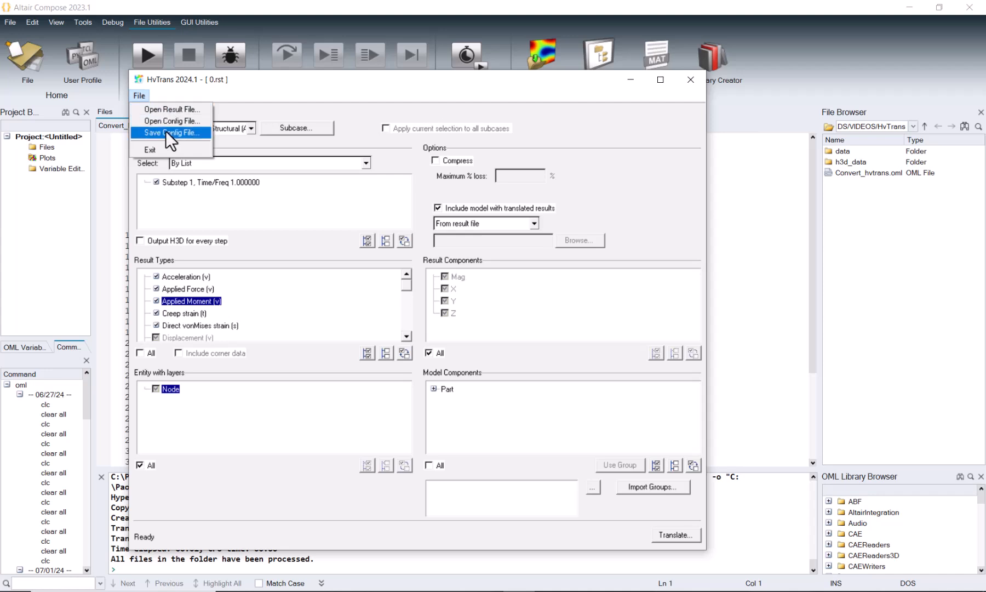
pyautogui.moveTo(149, 149)
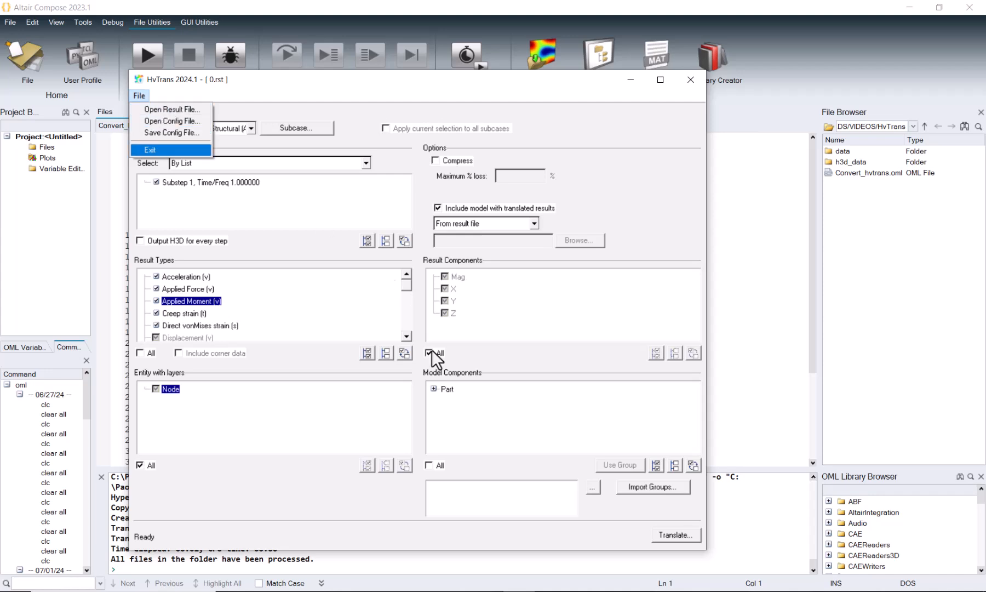